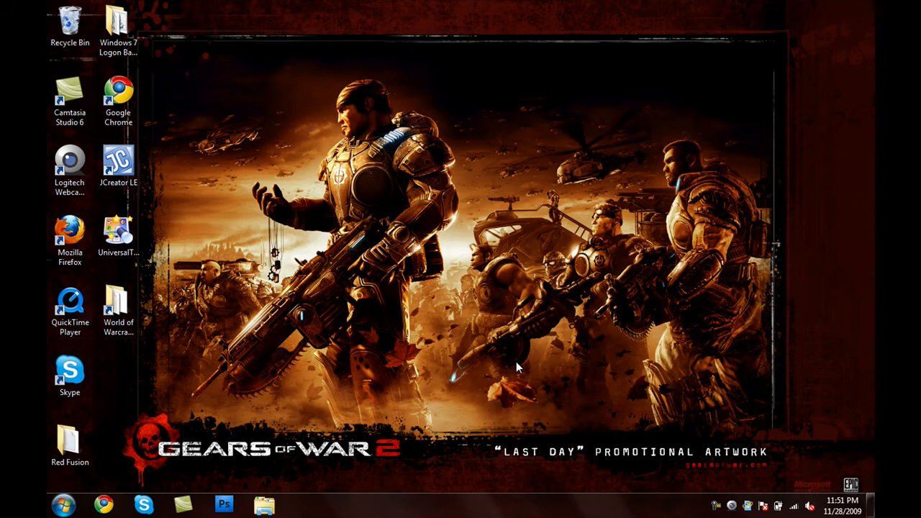
- Launch Universal Theme Patcher in English and show themeservice.dll, themeui.dll and uxtheme.dll as patched
{"action": "left_click", "coordinate": [118, 235]}
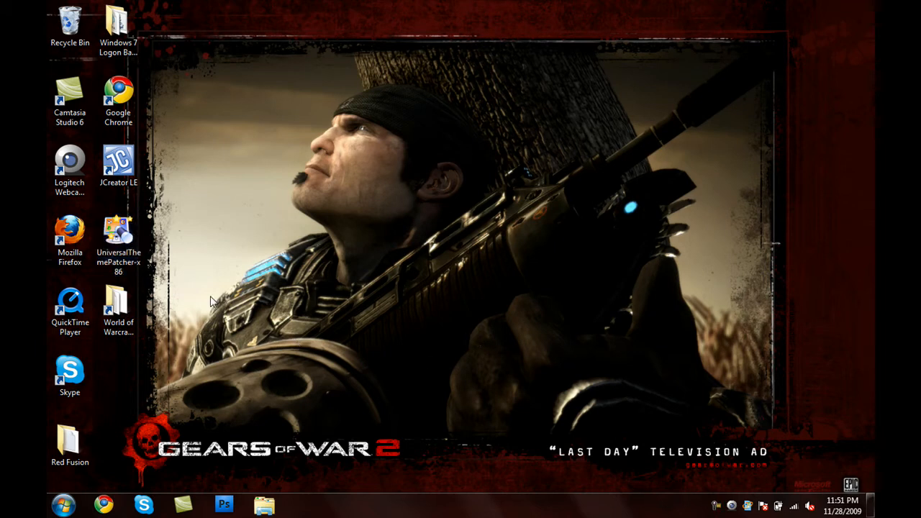
{"action": "left_click", "coordinate": [118, 238]}
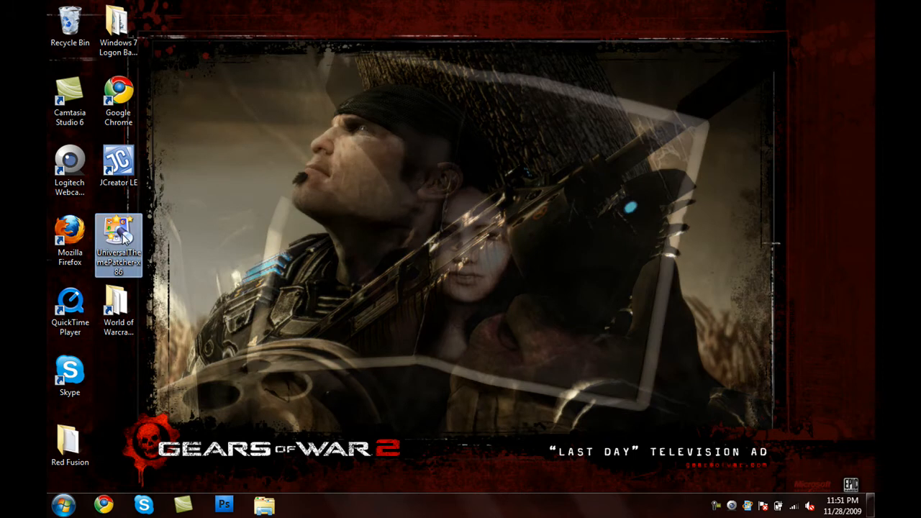
{"action": "mouse_move", "coordinate": [119, 241]}
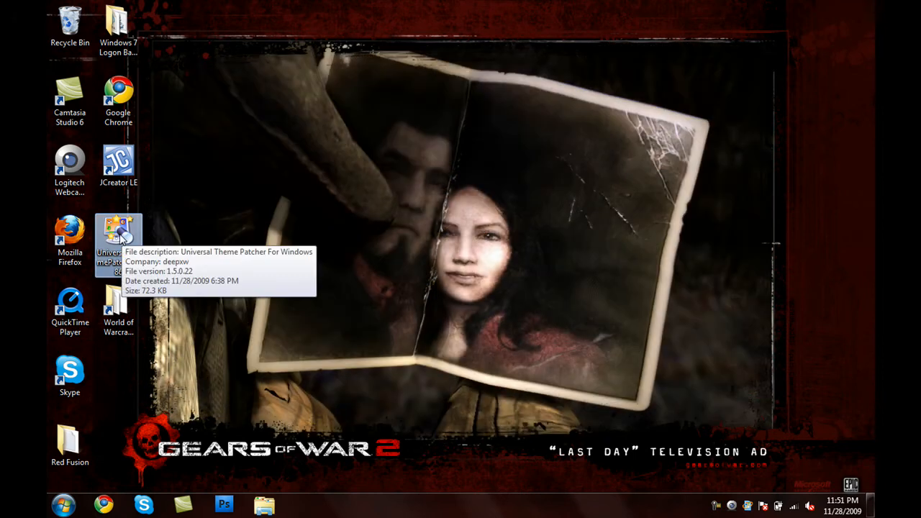
{"action": "double_click", "coordinate": [118, 234]}
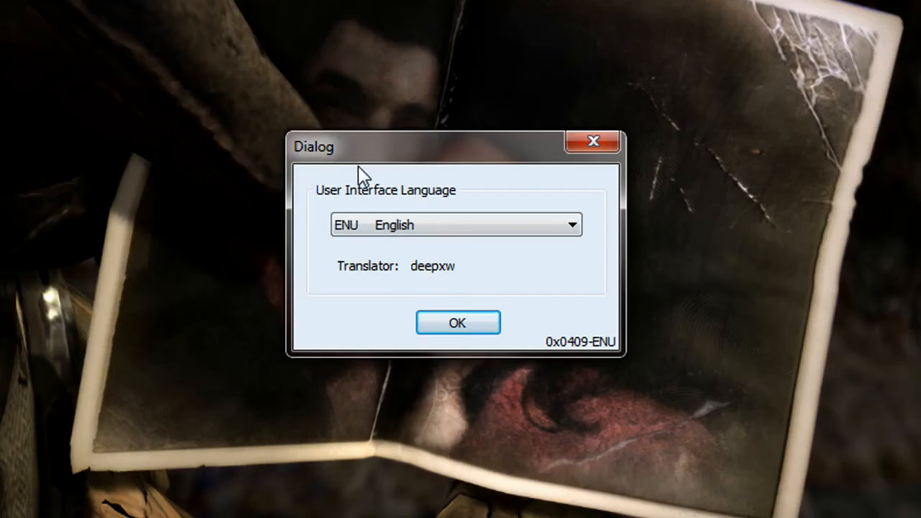
{"action": "mouse_move", "coordinate": [307, 217]}
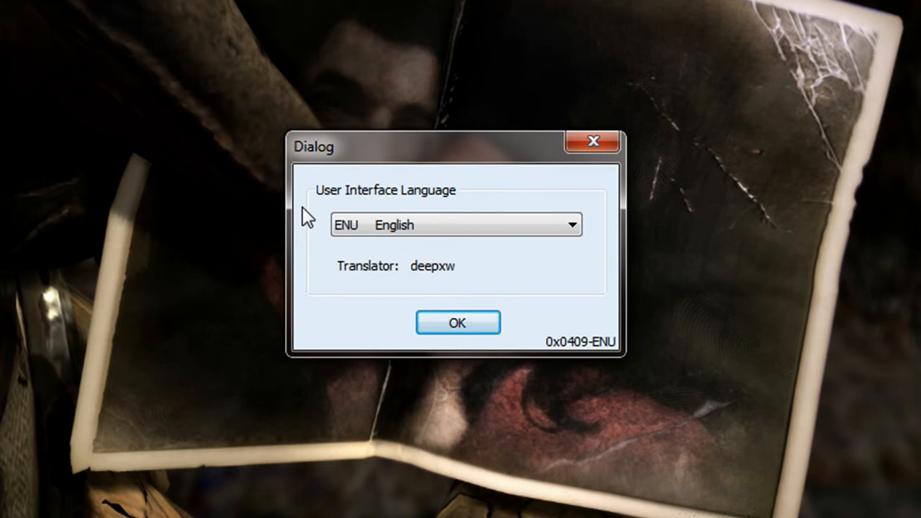
{"action": "left_click", "coordinate": [457, 322]}
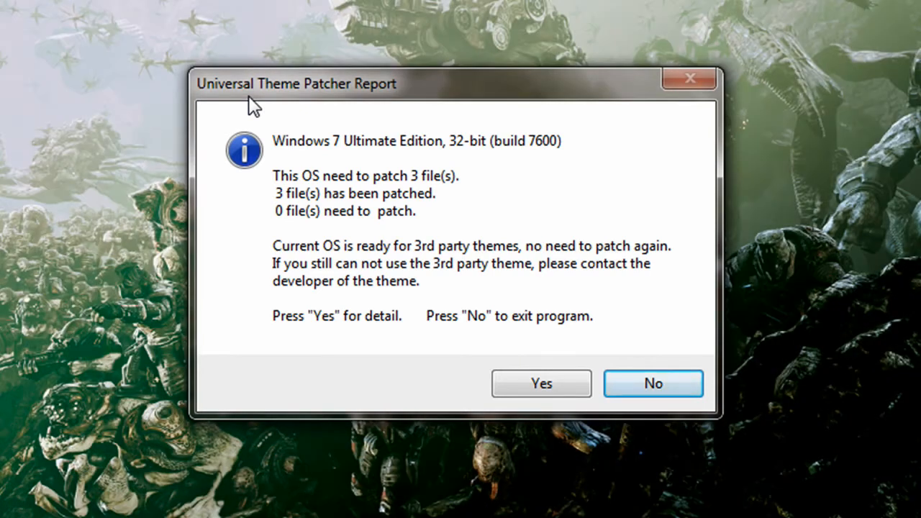
{"action": "left_click", "coordinate": [541, 383]}
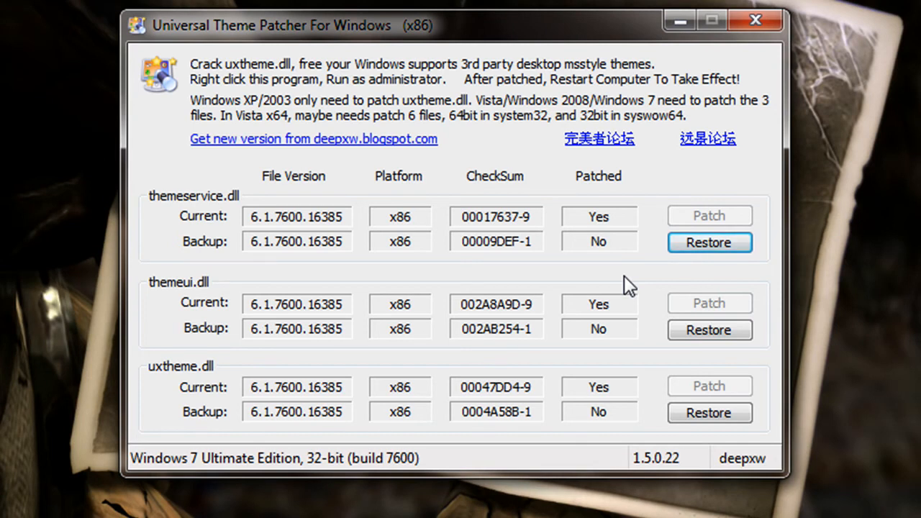
{"action": "mouse_move", "coordinate": [770, 75]}
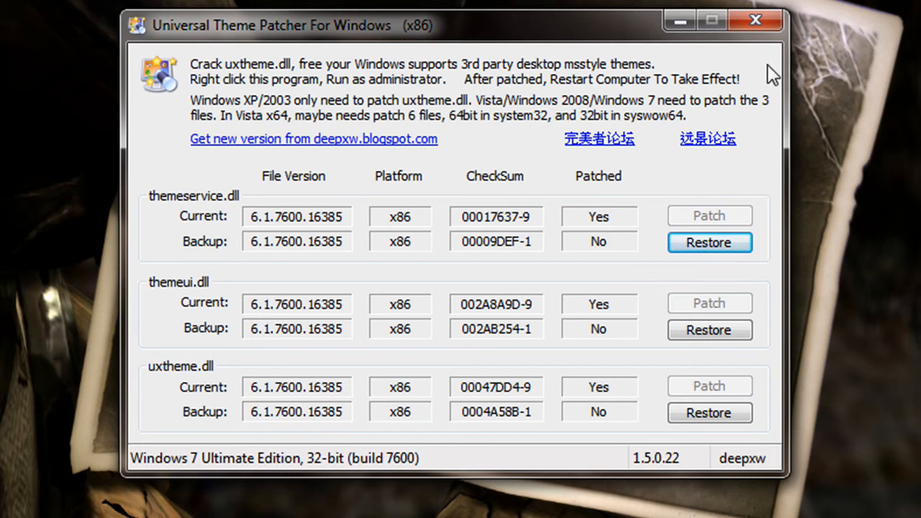
- Close the patcher and browse Red Fusion > Red Fusion Theme > Dark7mix on the desktop
{"action": "left_click", "coordinate": [755, 19]}
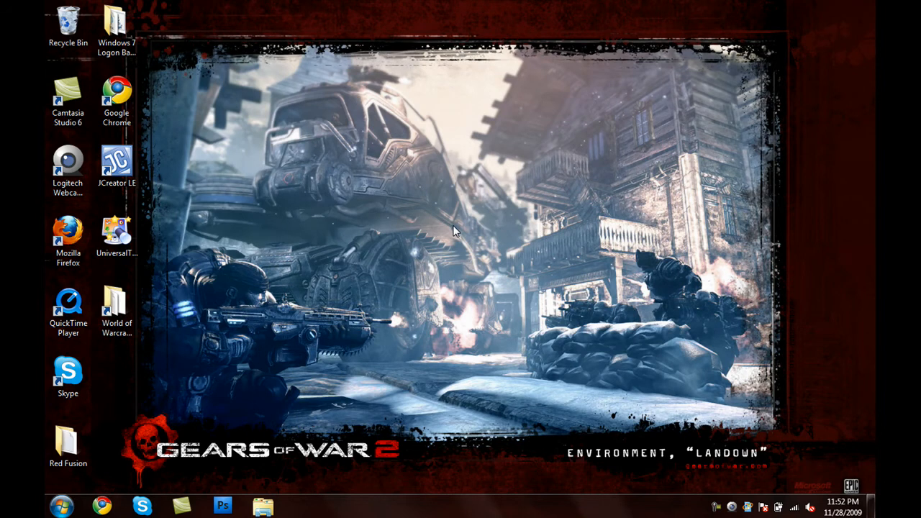
{"action": "mouse_move", "coordinate": [63, 482]}
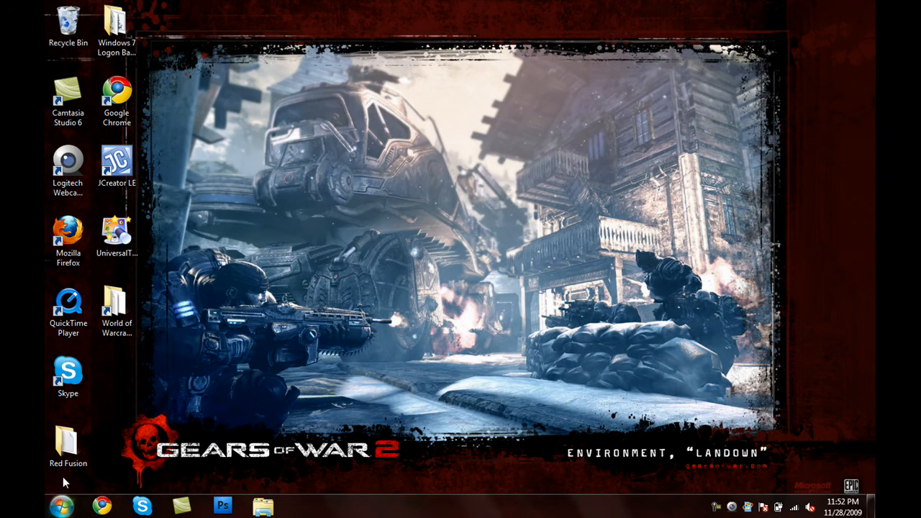
{"action": "double_click", "coordinate": [68, 443]}
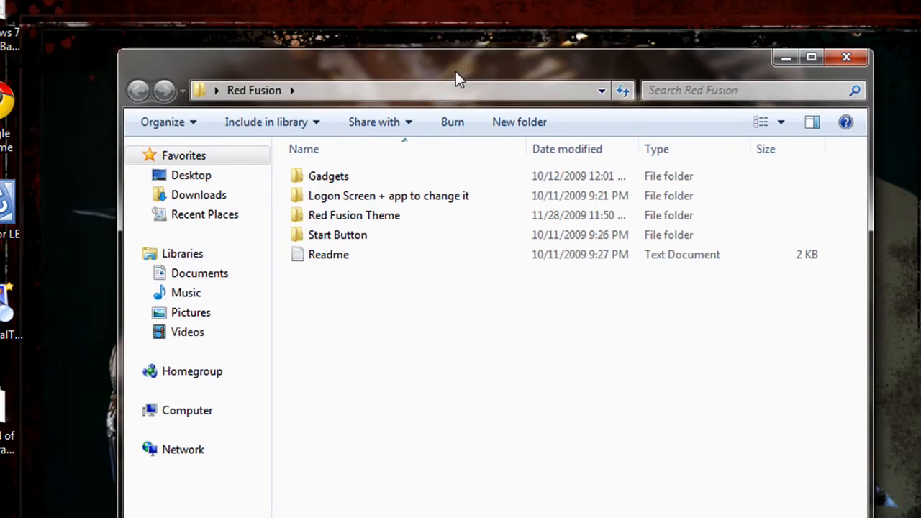
{"action": "double_click", "coordinate": [354, 215]}
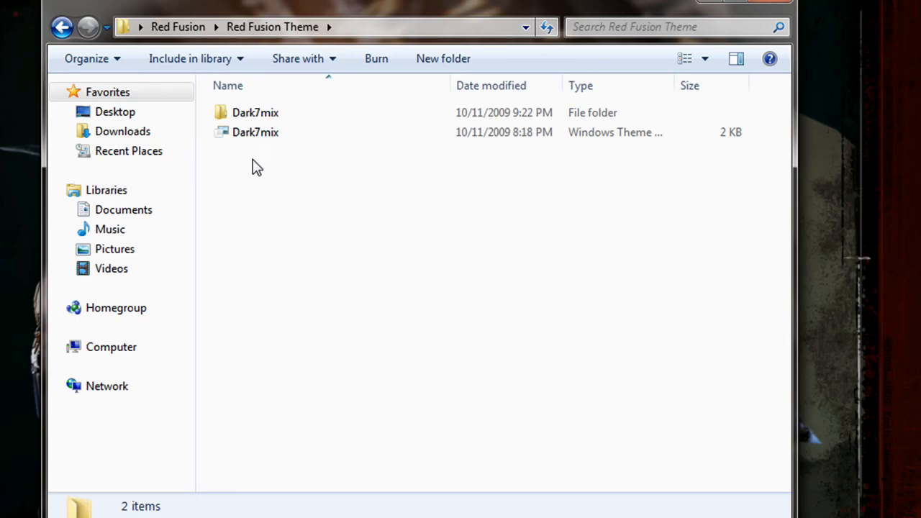
{"action": "mouse_move", "coordinate": [251, 167]}
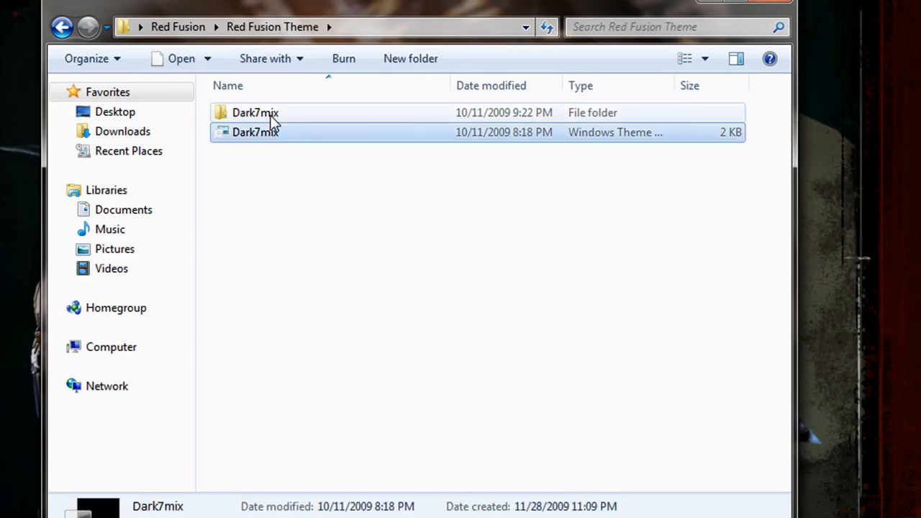
{"action": "double_click", "coordinate": [256, 112]}
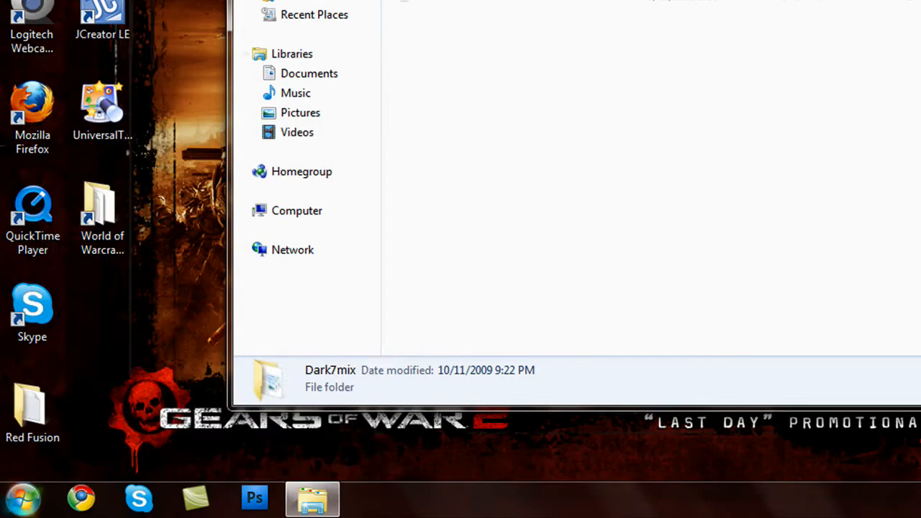
- Browse into the Resources folder under C:\Windows
{"action": "left_click", "coordinate": [296, 210]}
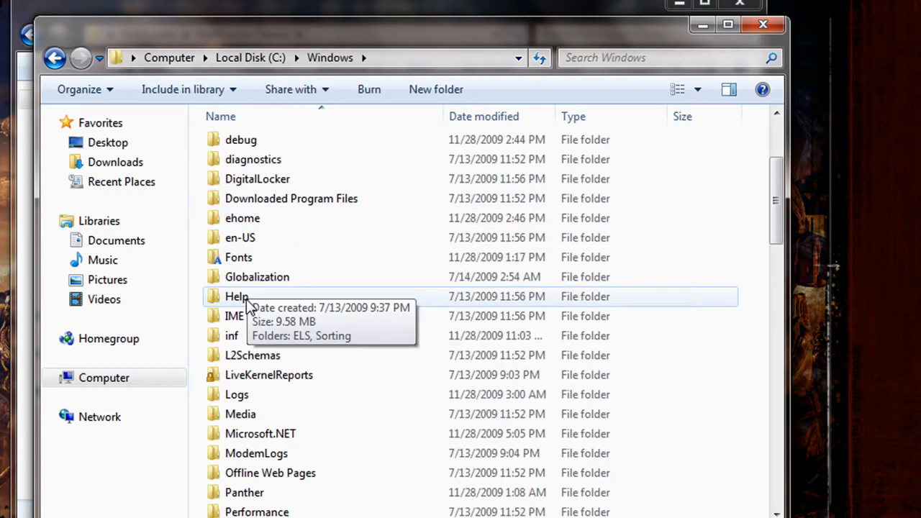
{"action": "scroll", "scroll_direction": "down", "scroll_amount": 3}
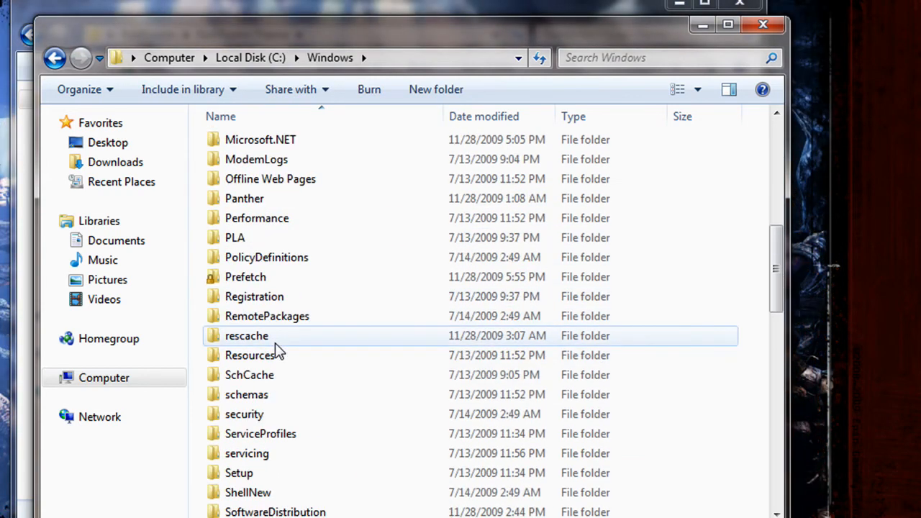
{"action": "double_click", "coordinate": [250, 355]}
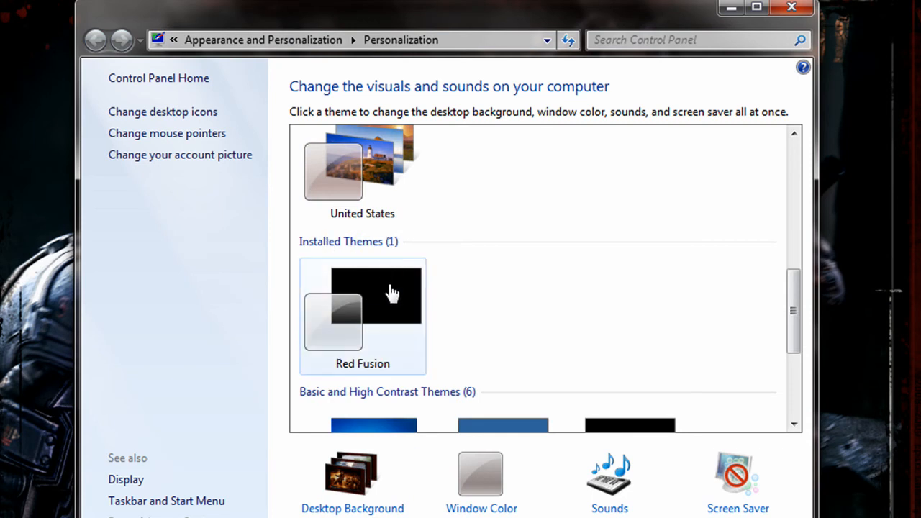
{"action": "mouse_move", "coordinate": [374, 308]}
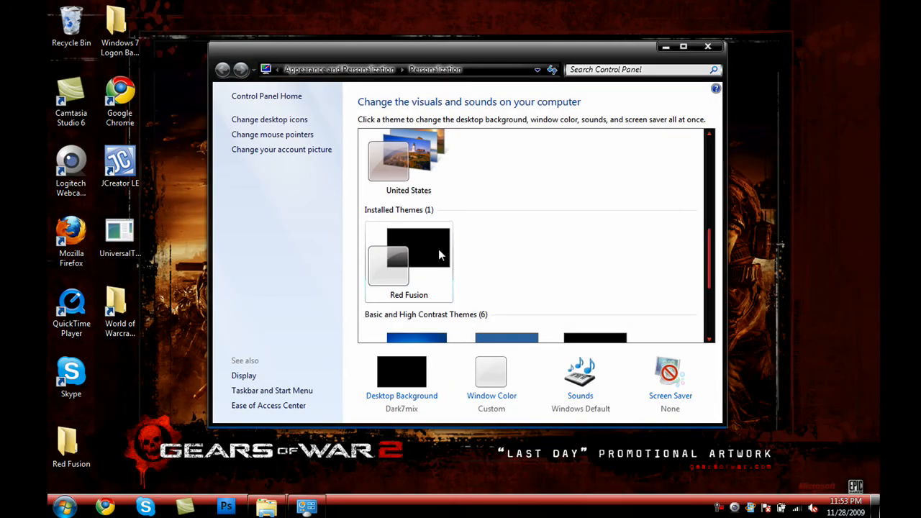
- Go to the Desktop Background page with Red Fusion applied
{"action": "left_click", "coordinate": [409, 261]}
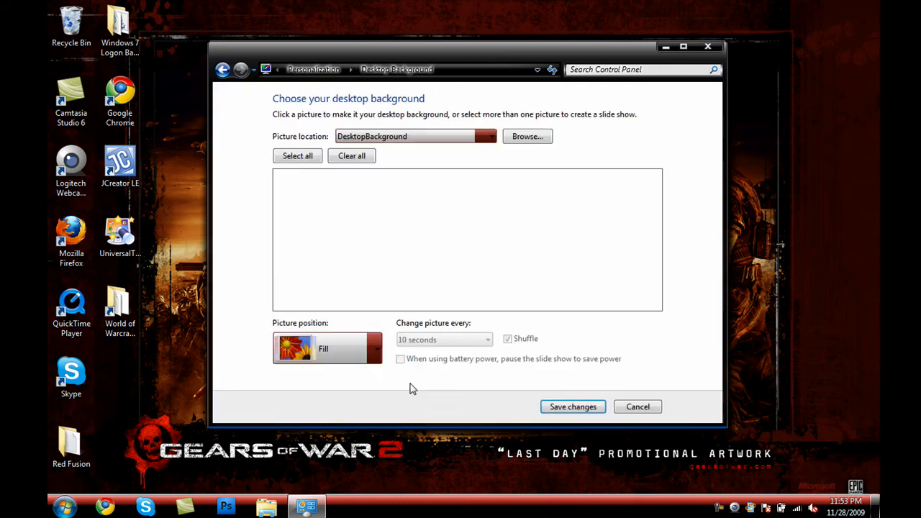
- Point the picture location at the Dark7mix wallpaper folder with its 14 car pictures checked
{"action": "left_click", "coordinate": [527, 136]}
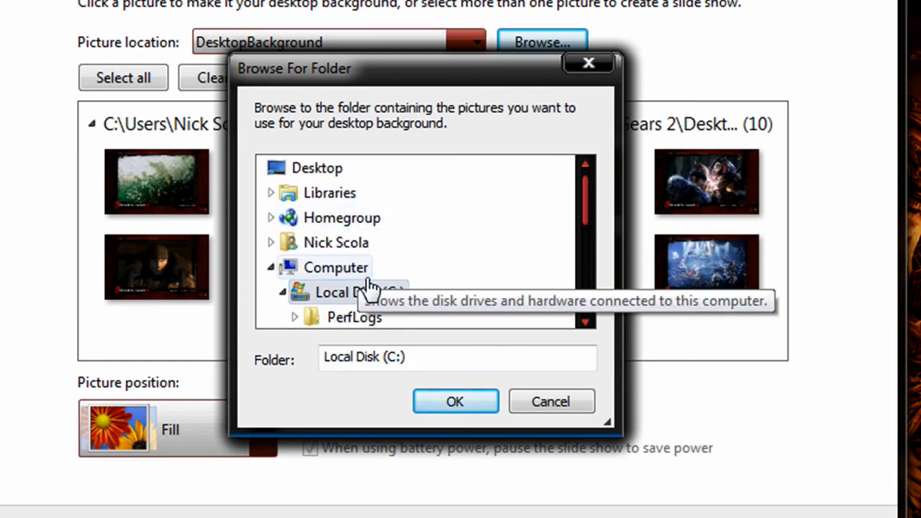
{"action": "scroll", "scroll_direction": "down", "scroll_amount": 3}
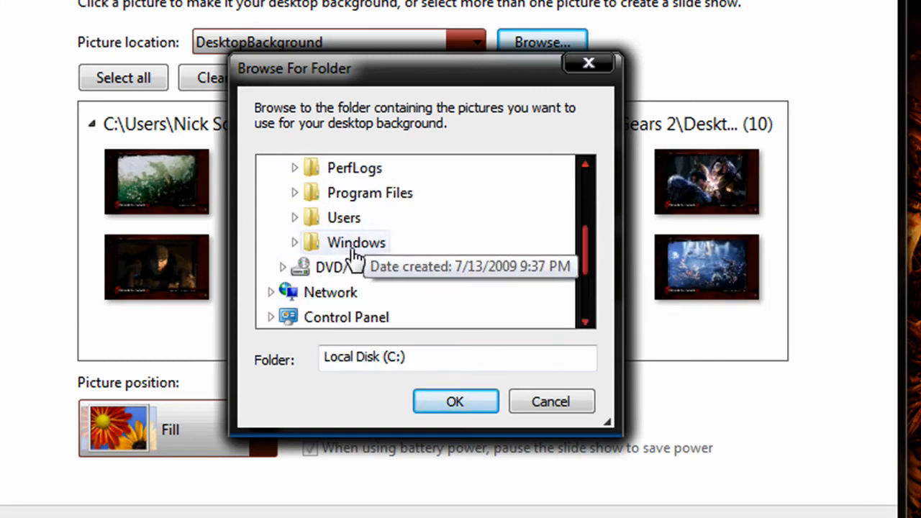
{"action": "double_click", "coordinate": [356, 242]}
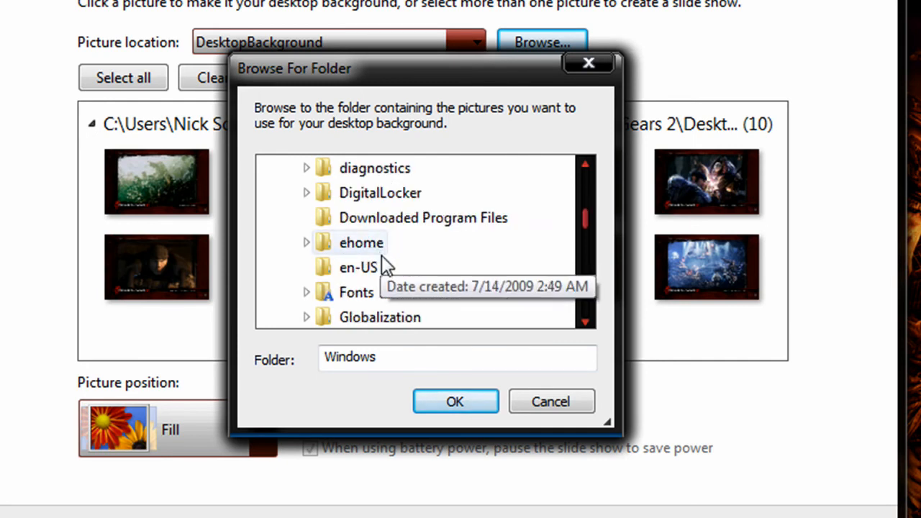
{"action": "scroll", "scroll_direction": "down", "scroll_amount": 3}
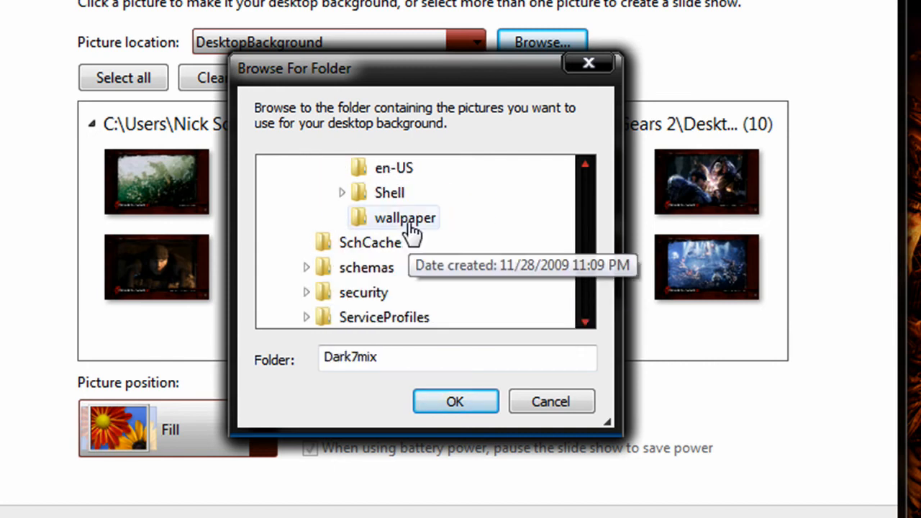
{"action": "left_click", "coordinate": [455, 402]}
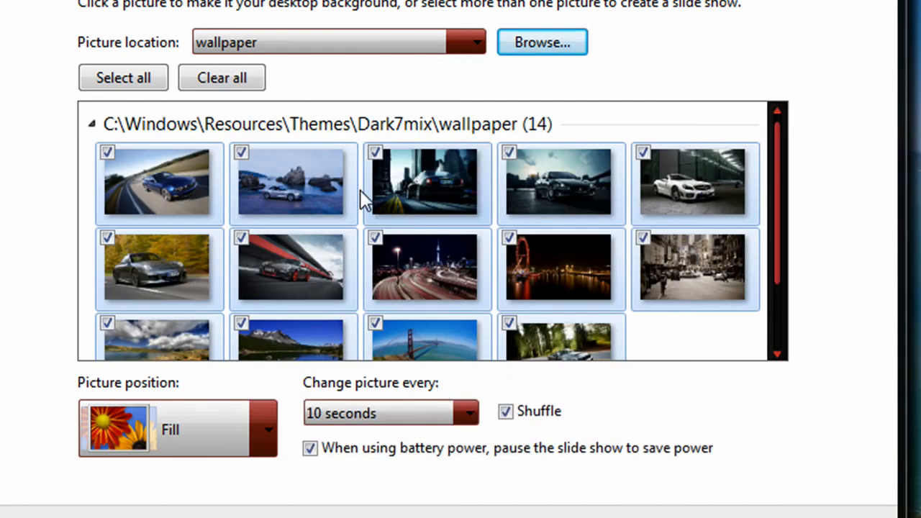
{"action": "mouse_move", "coordinate": [352, 310]}
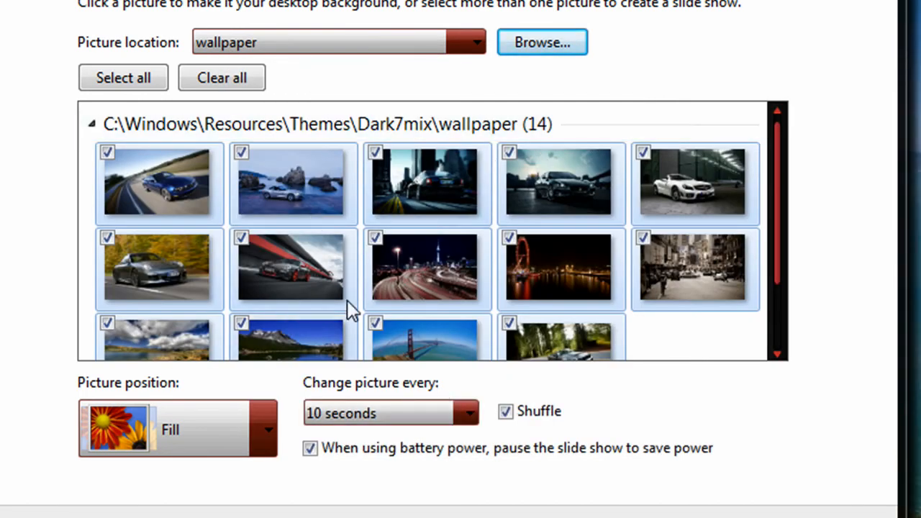
{"action": "mouse_move", "coordinate": [394, 372]}
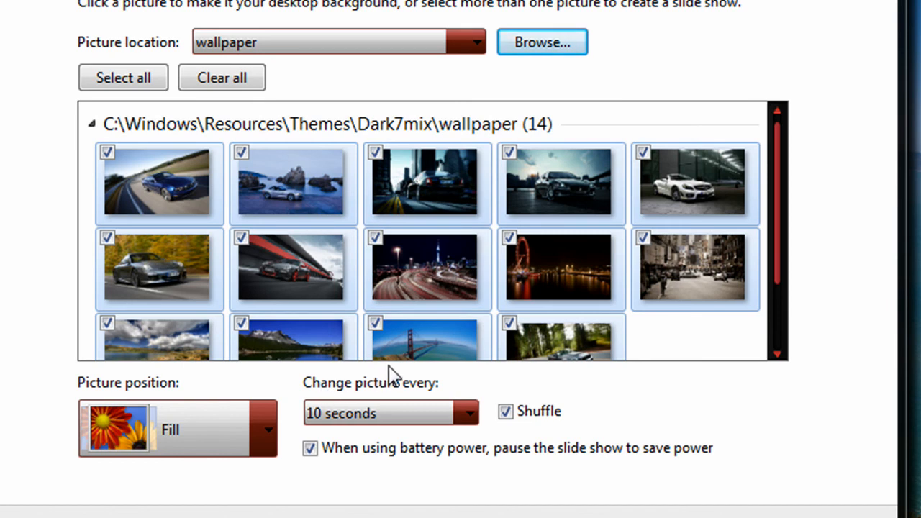
{"action": "mouse_move", "coordinate": [338, 406]}
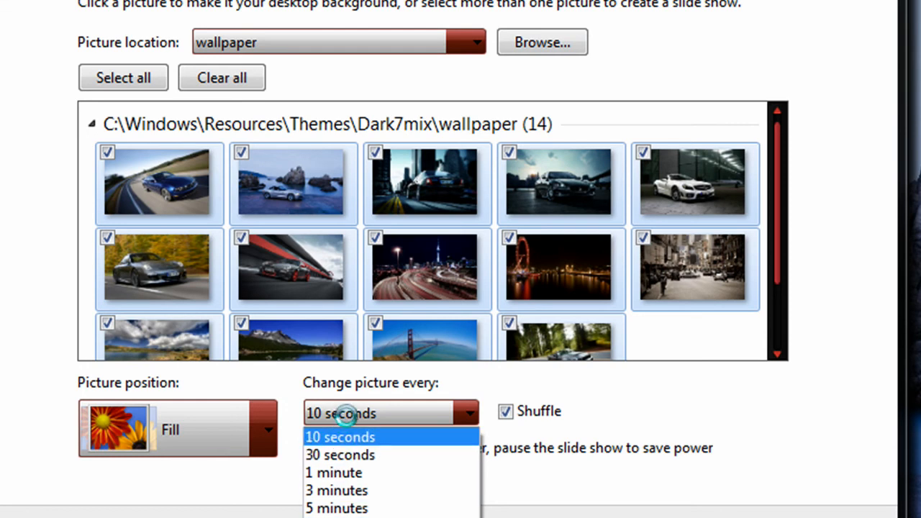
- Choose the picture-change interval for the car wallpaper slideshow
{"action": "left_click", "coordinate": [339, 436]}
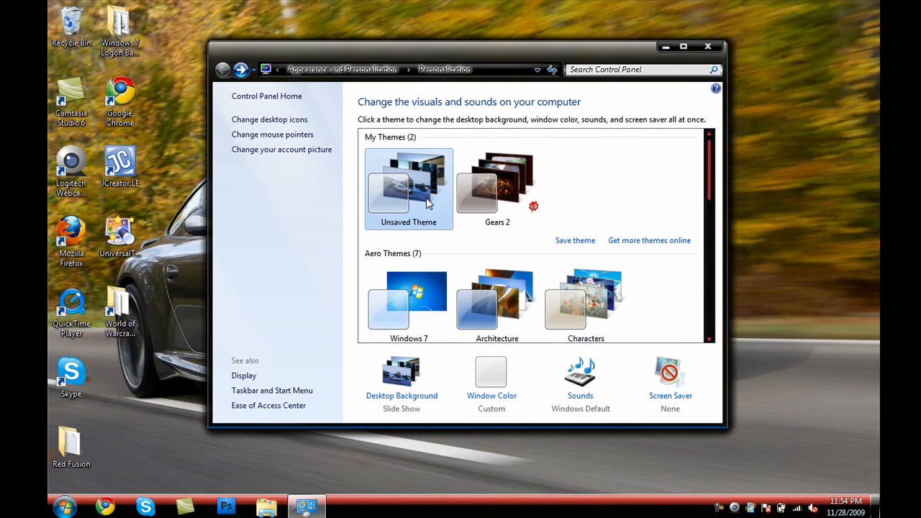
- Apply Gears 2, delete the Unsaved and Red Fusion themes to the Recycle Bin, and close Personalization
{"action": "left_click", "coordinate": [497, 187]}
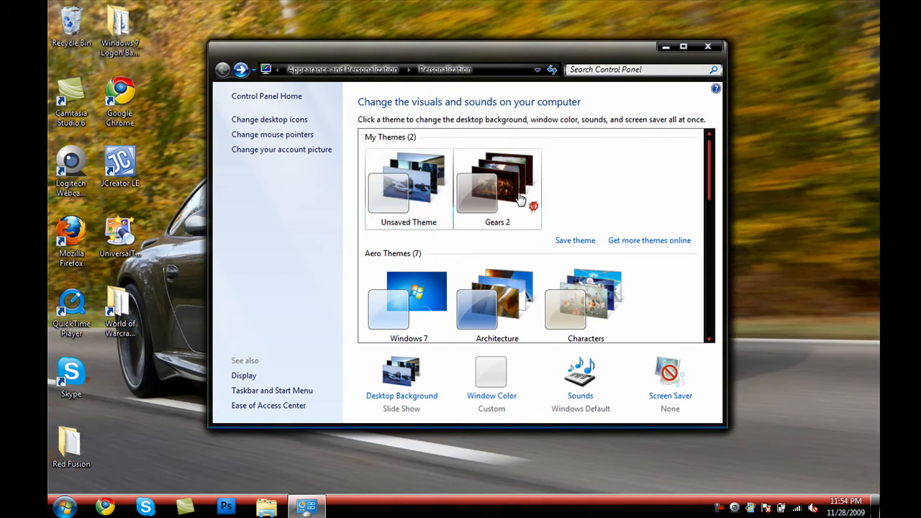
{"action": "left_click", "coordinate": [497, 187]}
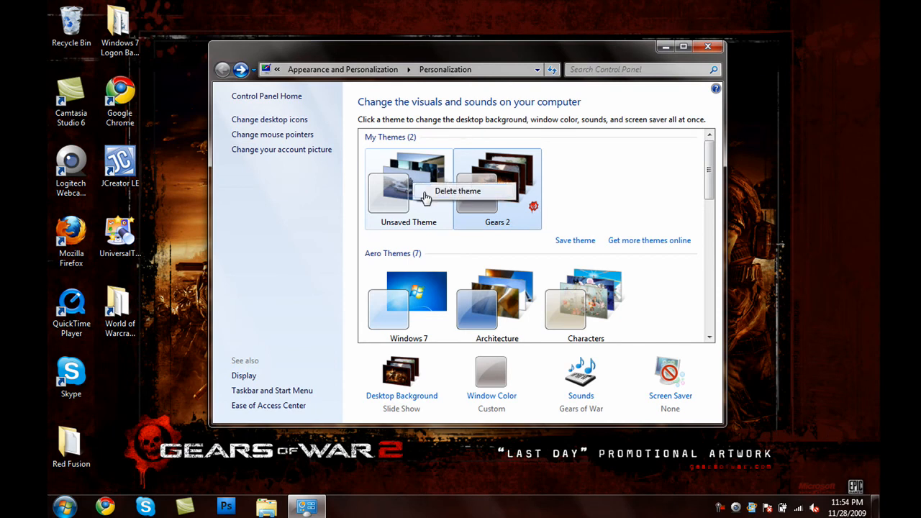
{"action": "left_click", "coordinate": [458, 190]}
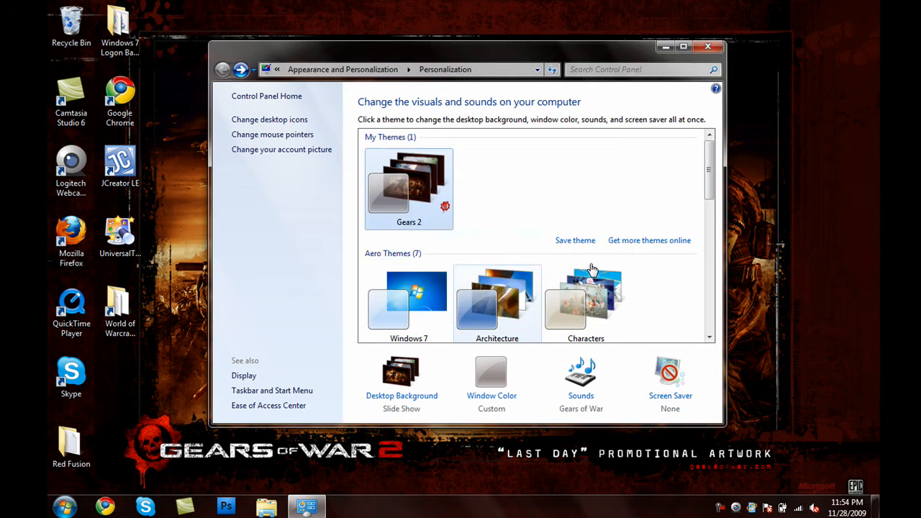
{"action": "scroll", "scroll_direction": "down", "scroll_amount": 3}
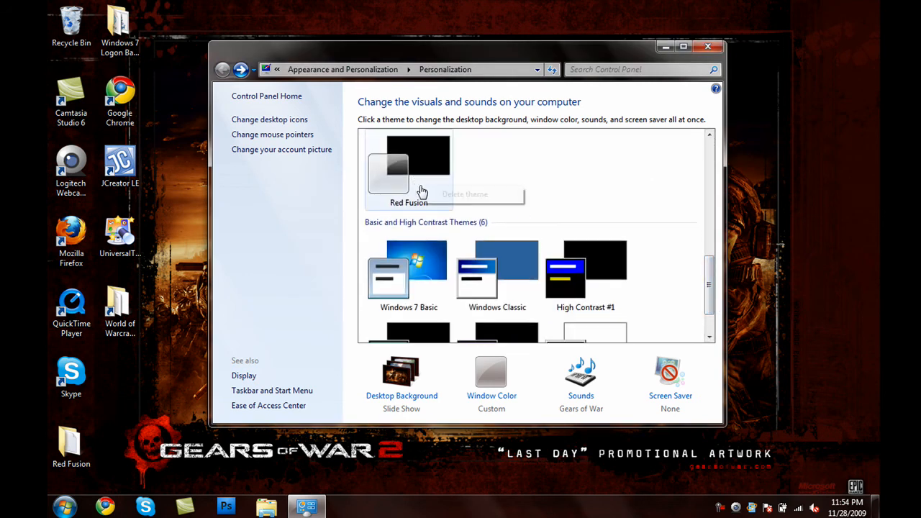
{"action": "left_click", "coordinate": [464, 194]}
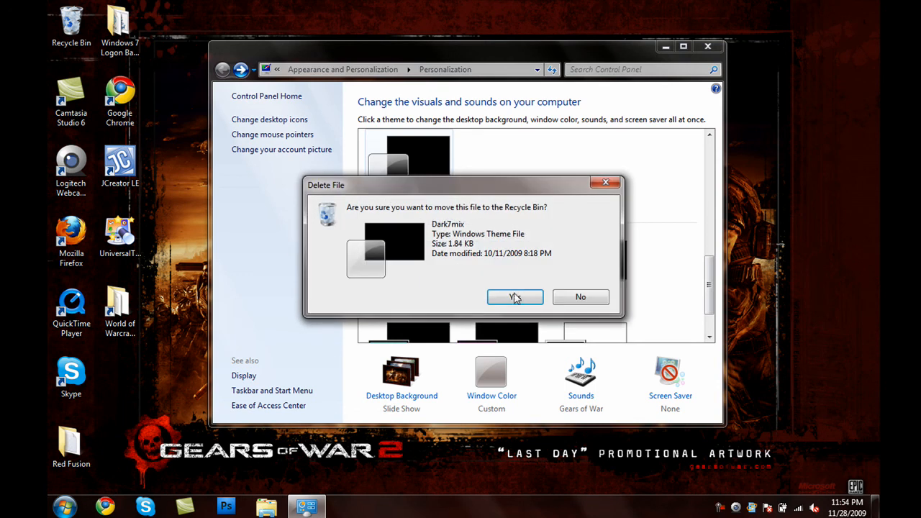
{"action": "left_click", "coordinate": [515, 297]}
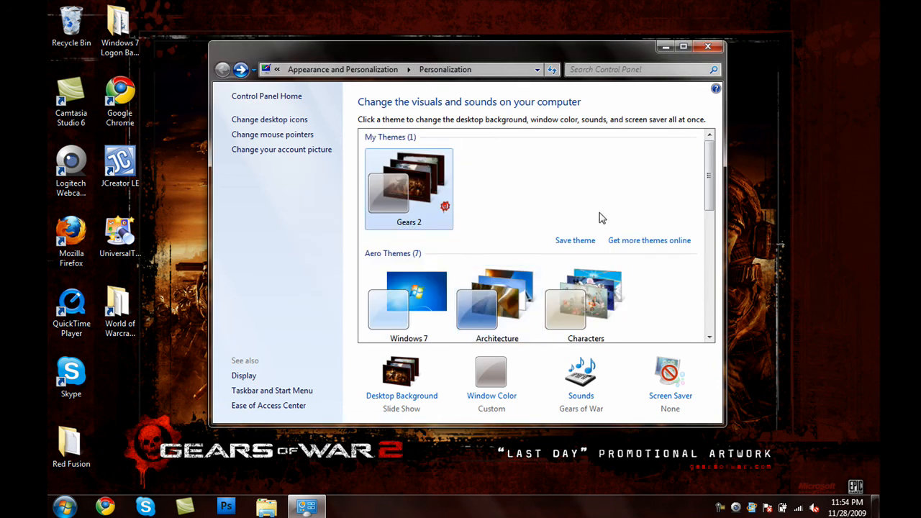
{"action": "mouse_move", "coordinate": [513, 162]}
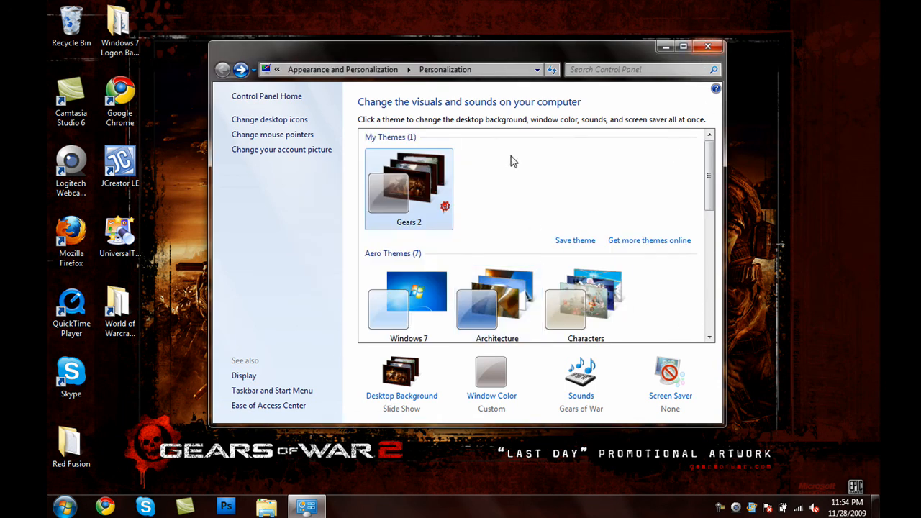
{"action": "left_click", "coordinate": [707, 46]}
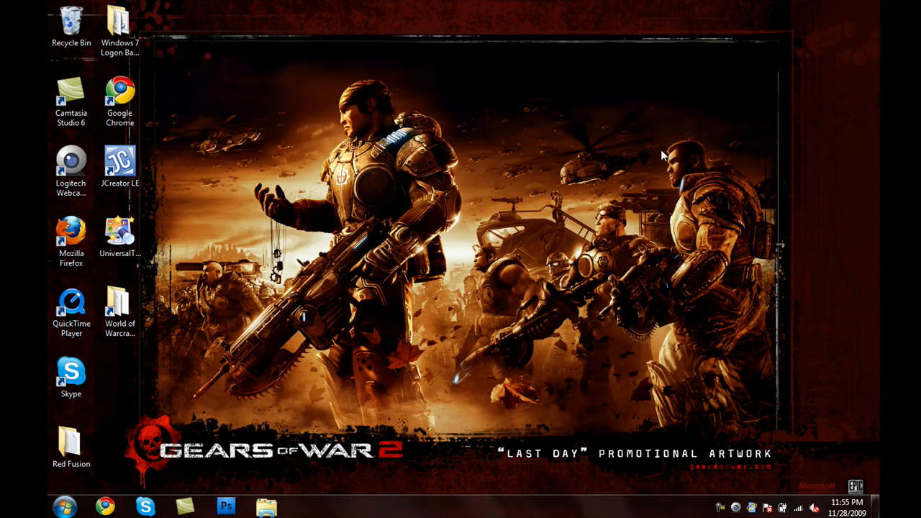
{"action": "mouse_move", "coordinate": [363, 348]}
{"action": "type", "text": "theme"}
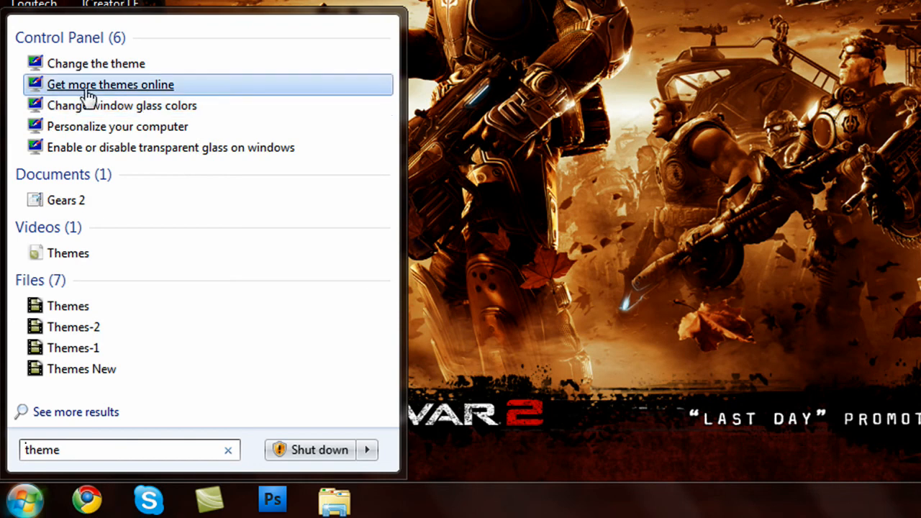
- Follow Get more themes online to the Personalization Gallery in Chrome
{"action": "left_click", "coordinate": [110, 84]}
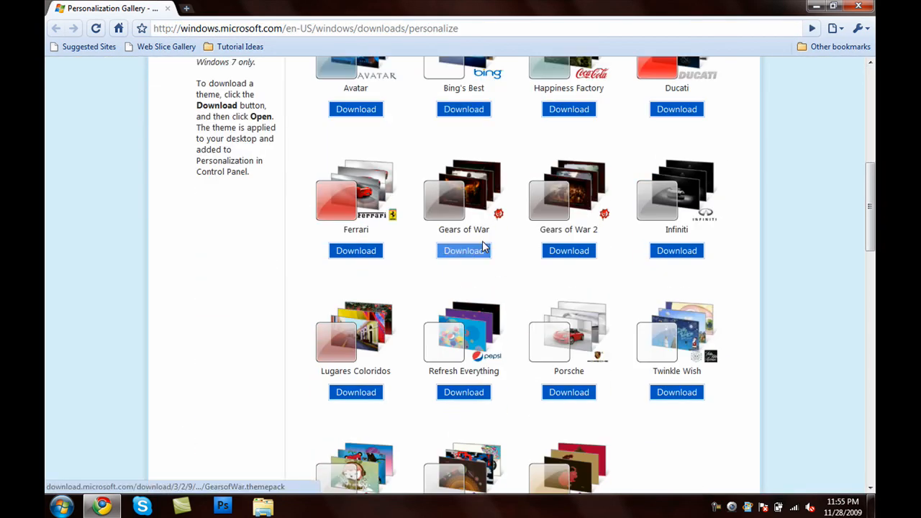
{"action": "mouse_move", "coordinate": [453, 232]}
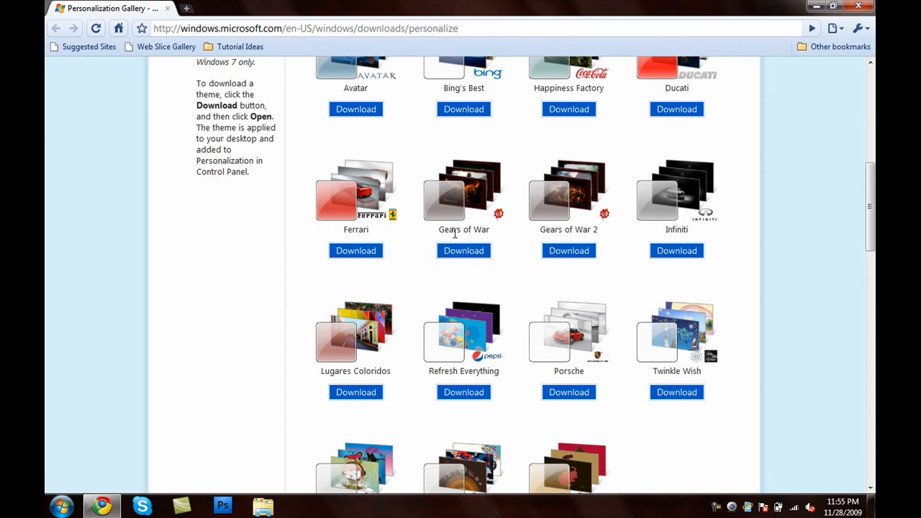
- Start the Gears of War 2 themepack download and close Chrome past the in-progress warning
{"action": "double_click", "coordinate": [476, 229]}
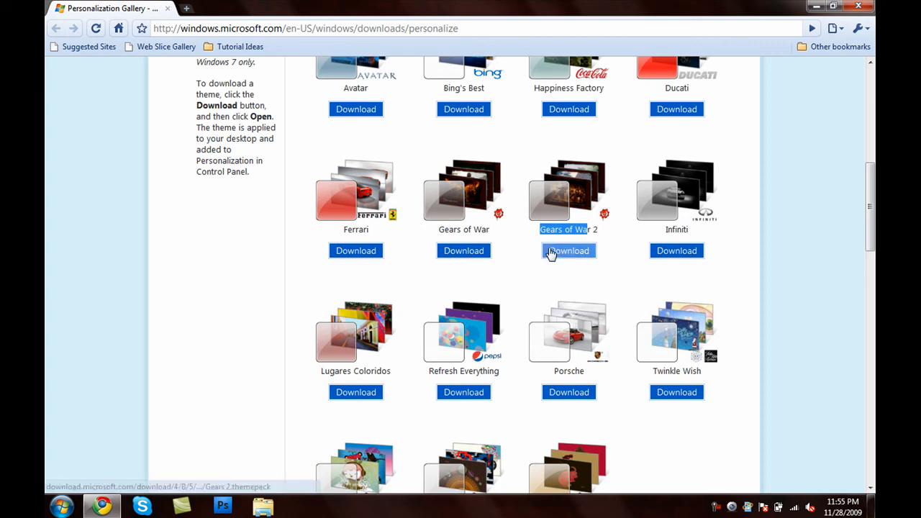
{"action": "left_click", "coordinate": [569, 250]}
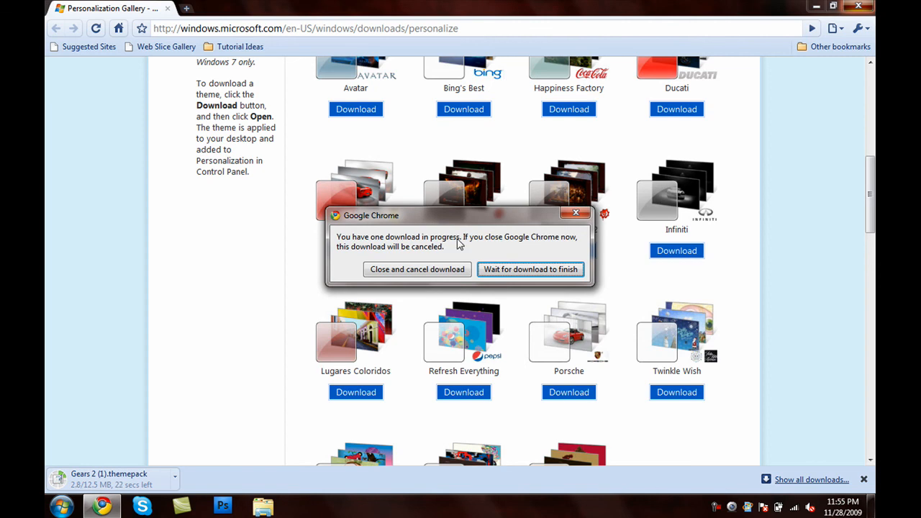
{"action": "left_click", "coordinate": [416, 269]}
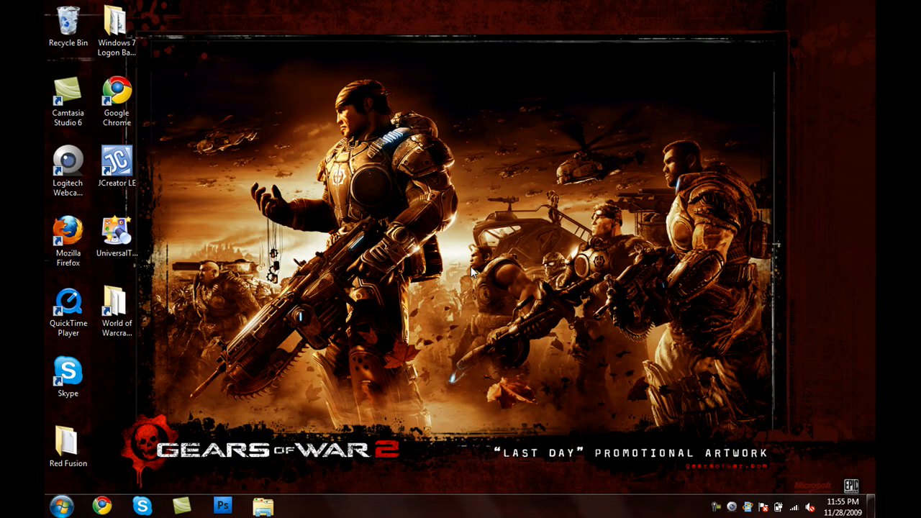